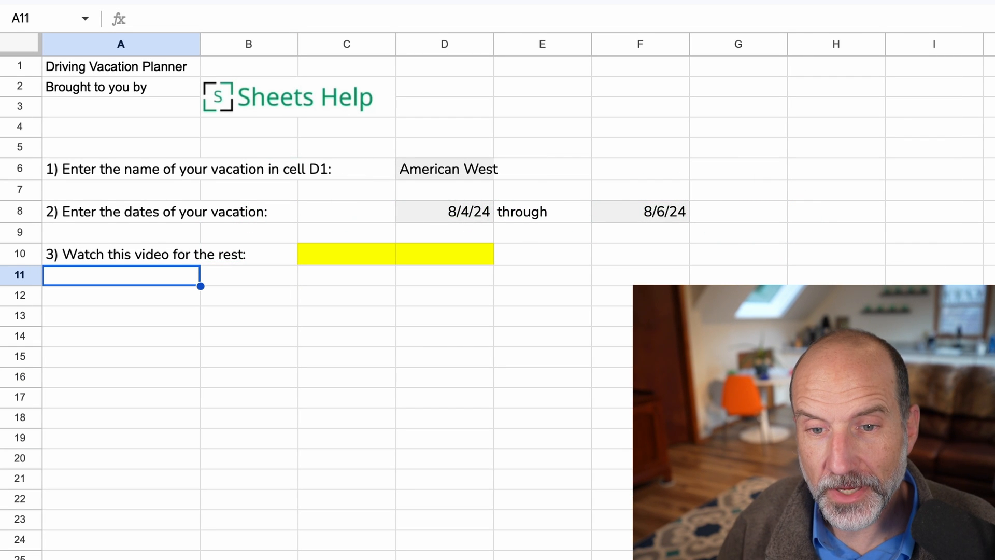
mouse_move(430, 148)
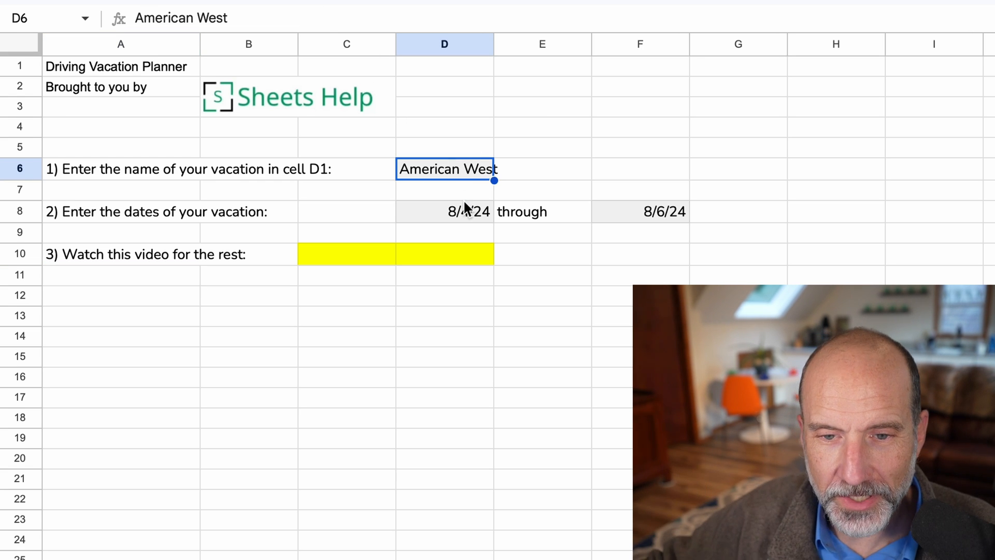
- Review the trip end date and the yellow video-link cells at the top of the Dashboard
click(639, 211)
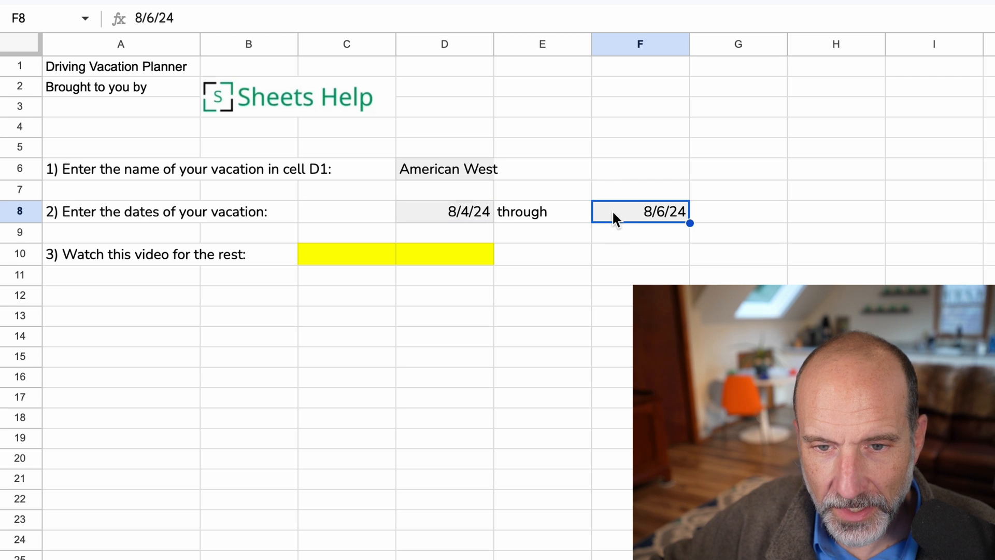
click(346, 254)
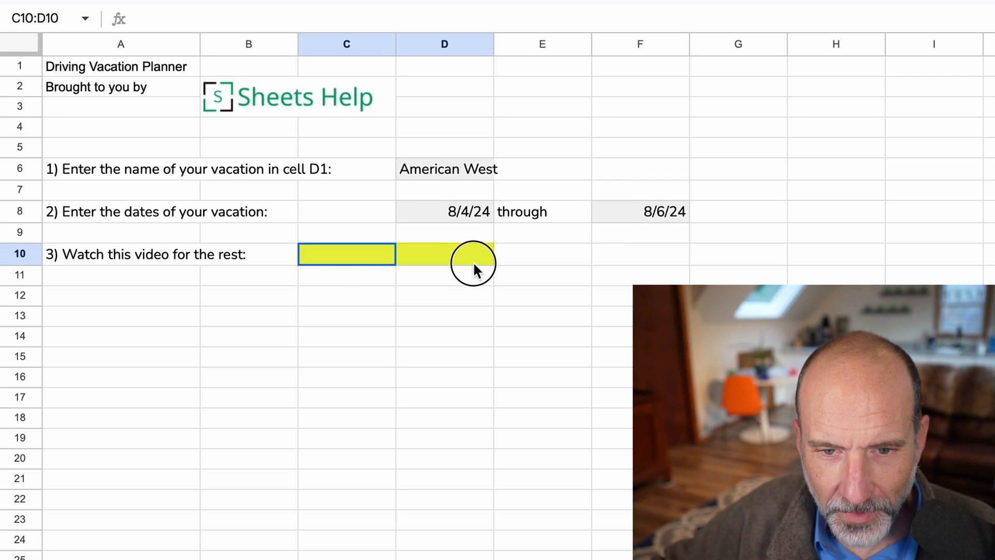
drag(475, 254, 493, 305)
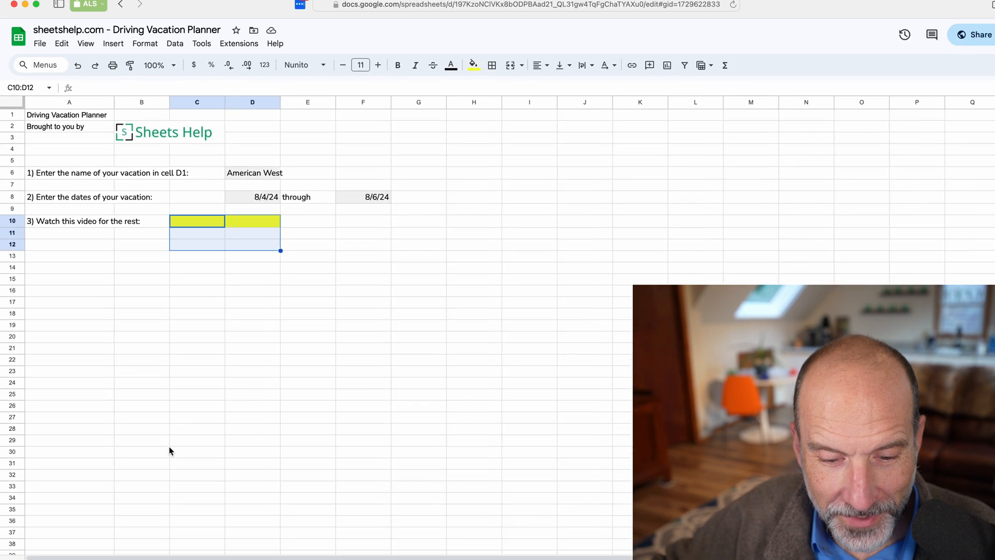
scroll(down, 3)
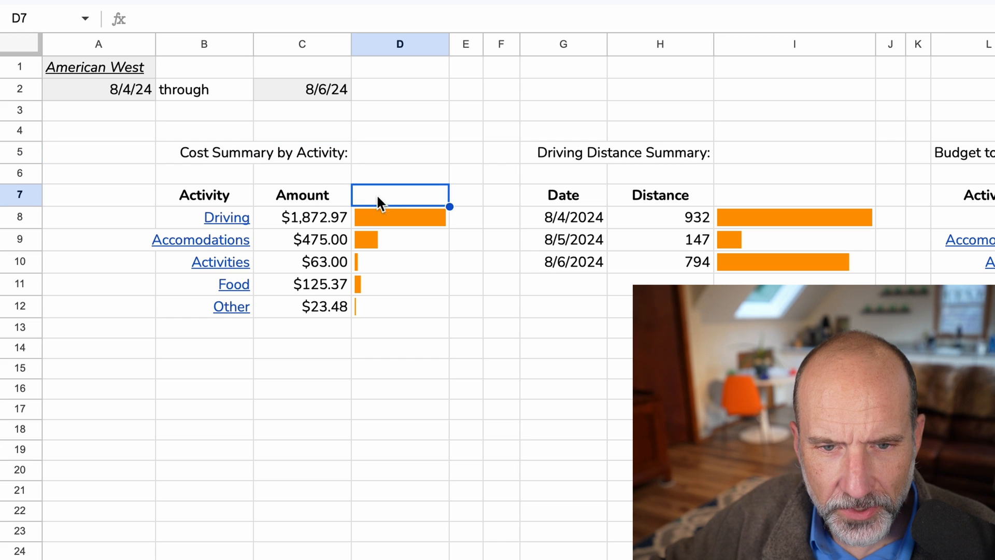
- Inspect the Driving and Accommodations SPARKLINE formulas and the Activities and Driving label hyperlinks
click(400, 217)
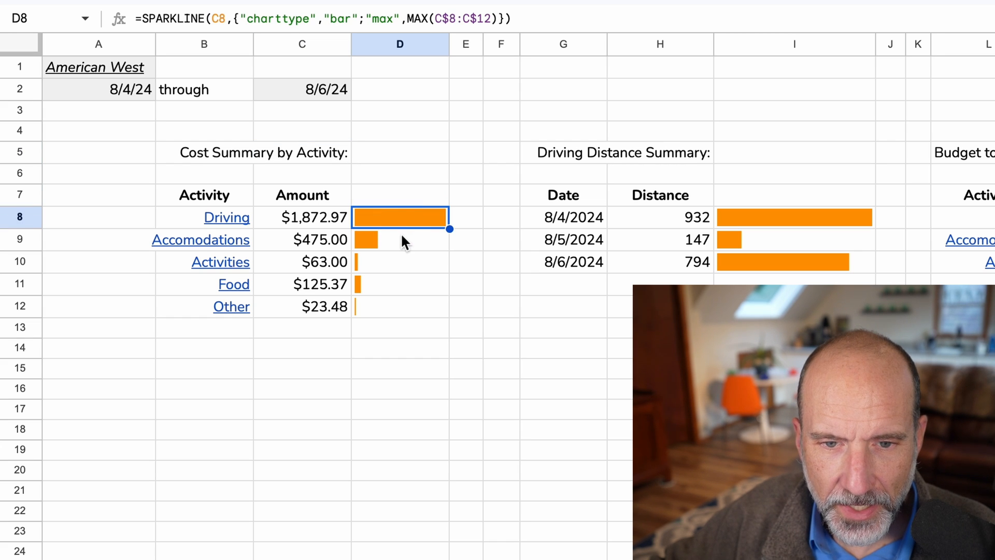
click(399, 261)
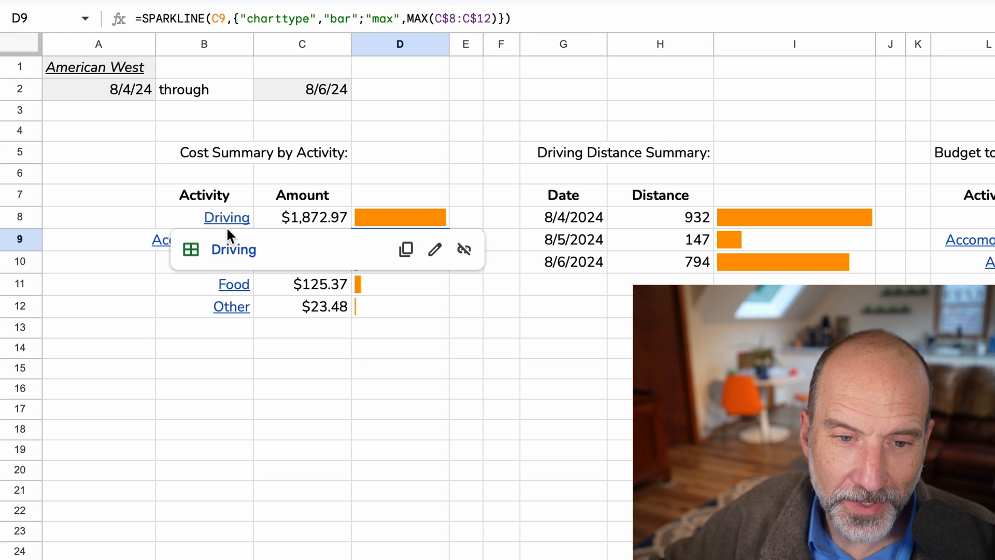
click(220, 261)
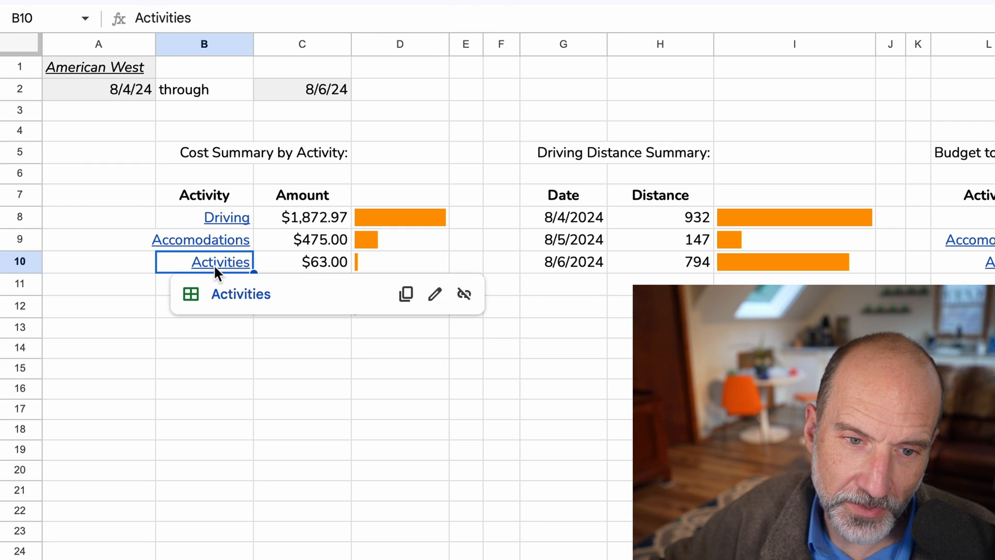
mouse_move(230, 228)
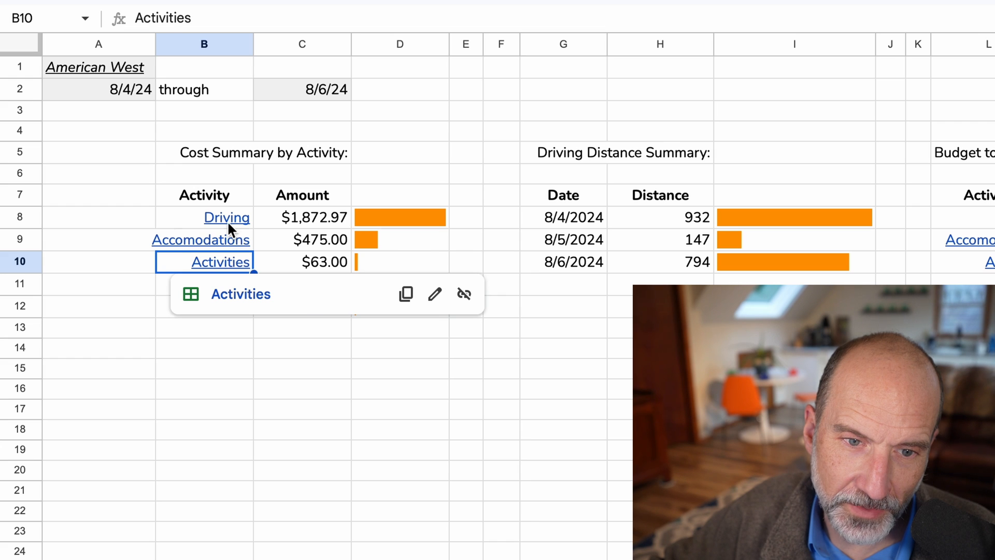
click(225, 216)
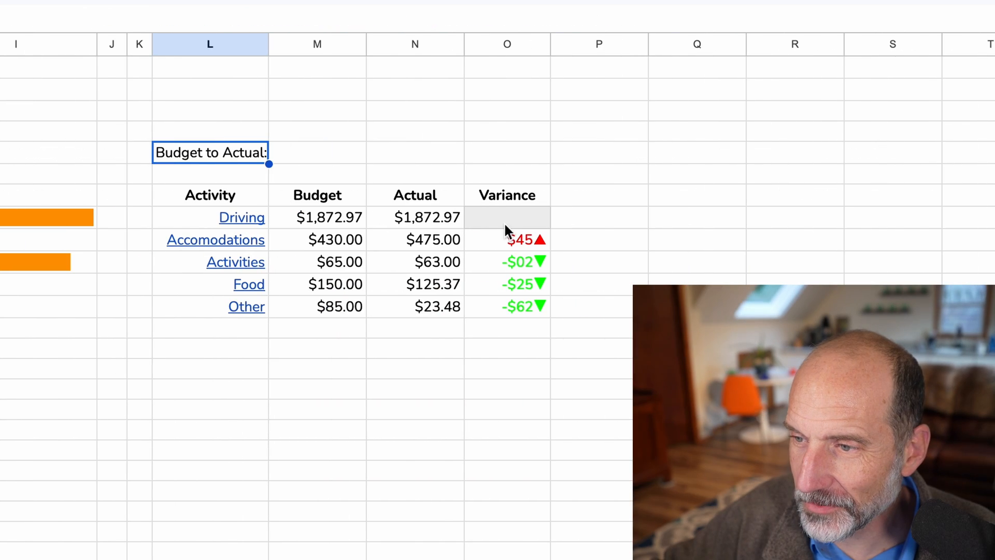
click(506, 217)
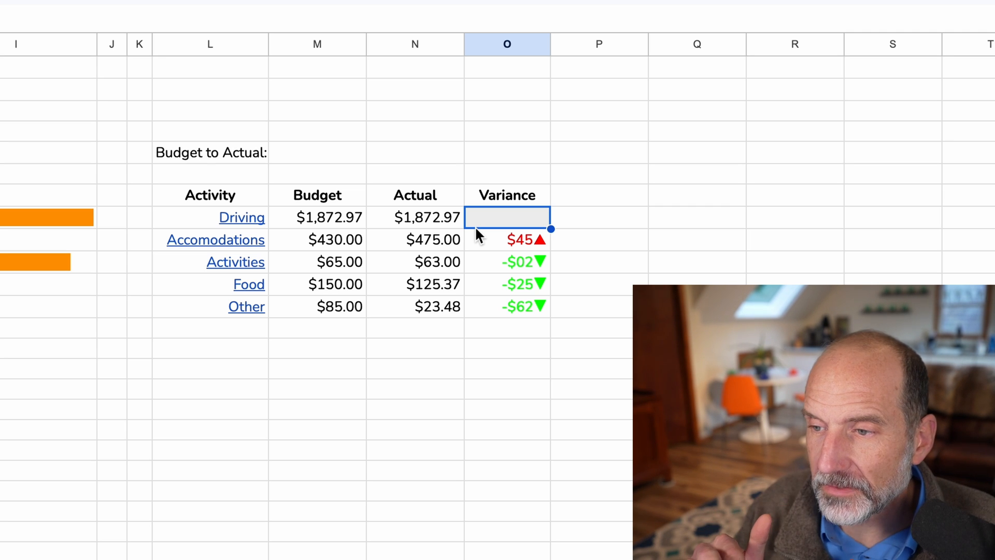
mouse_move(394, 271)
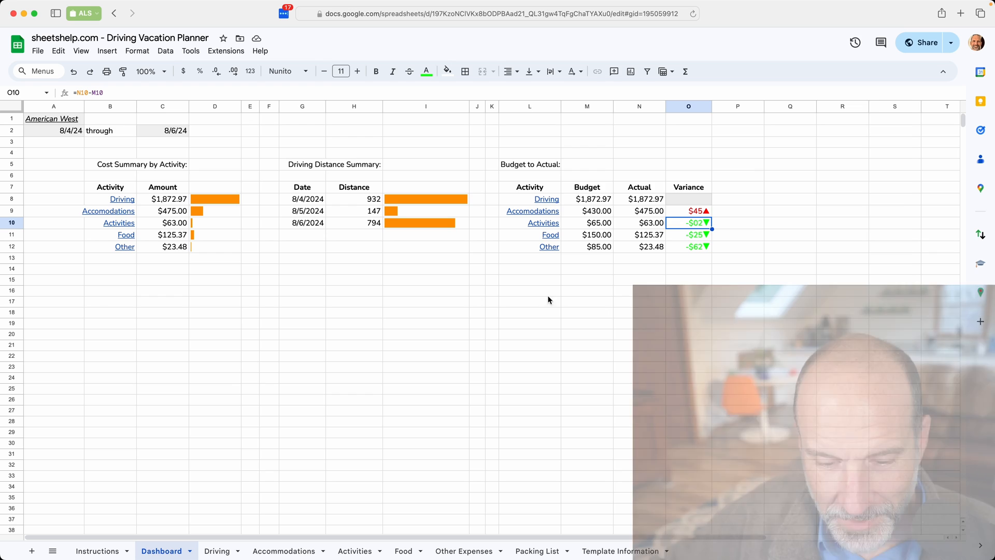
- Show the Driving sheet's route table, the Grand Canyon to Phoenix distance and the Total Miles figure
click(217, 550)
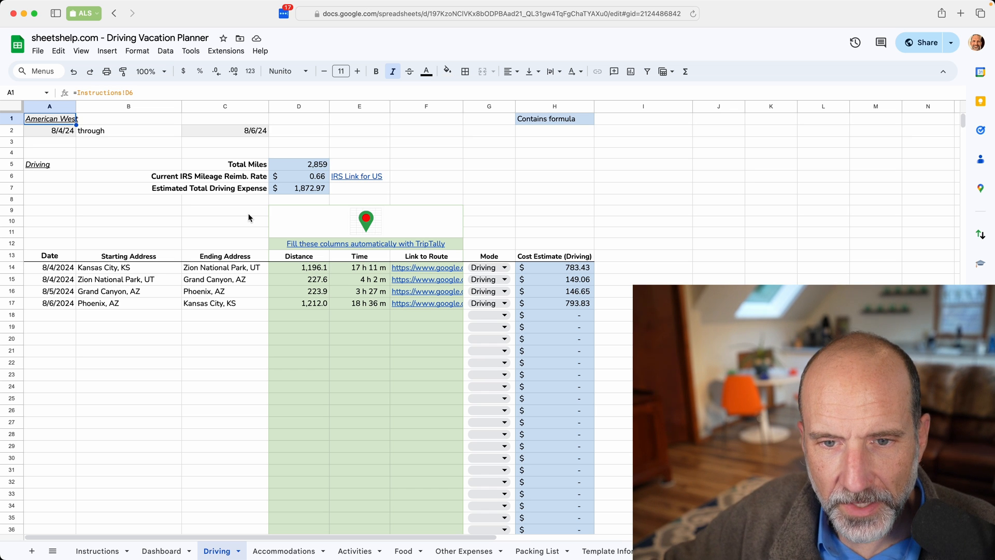
click(299, 267)
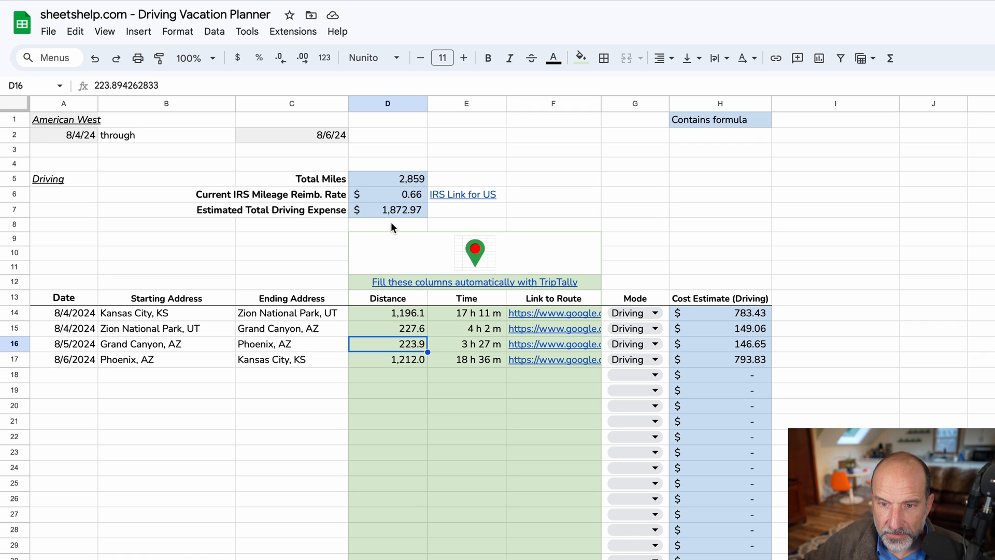
mouse_move(397, 200)
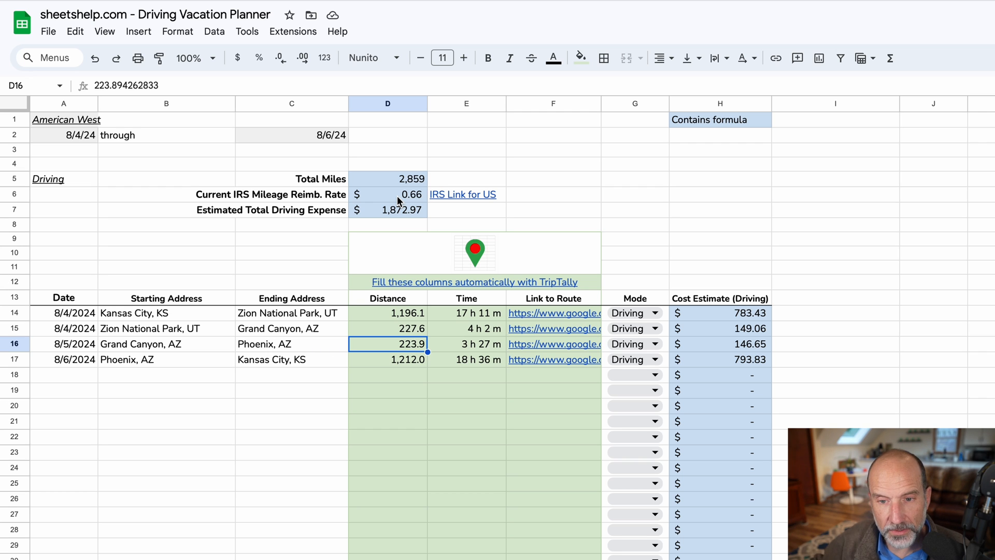
mouse_move(387, 191)
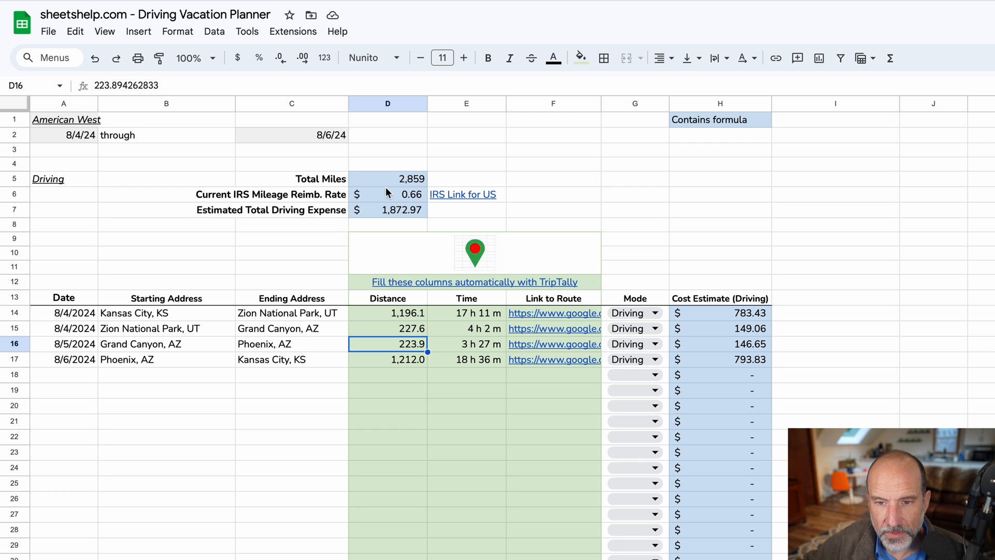
click(291, 178)
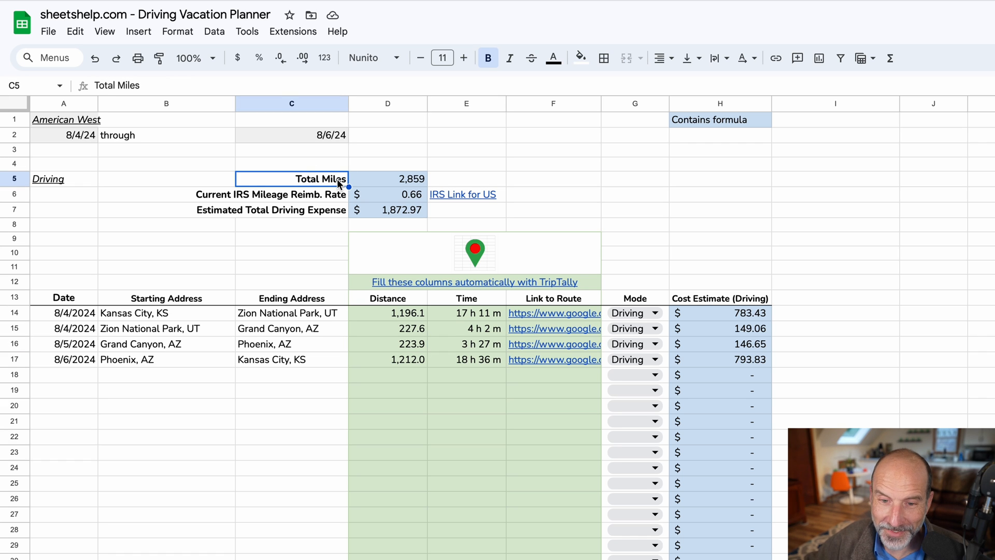
click(291, 194)
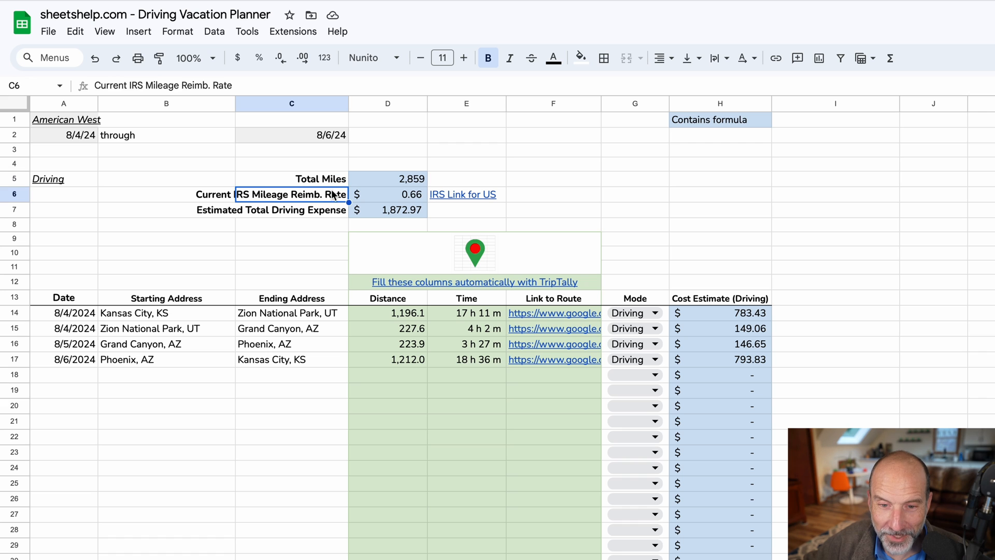
click(388, 194)
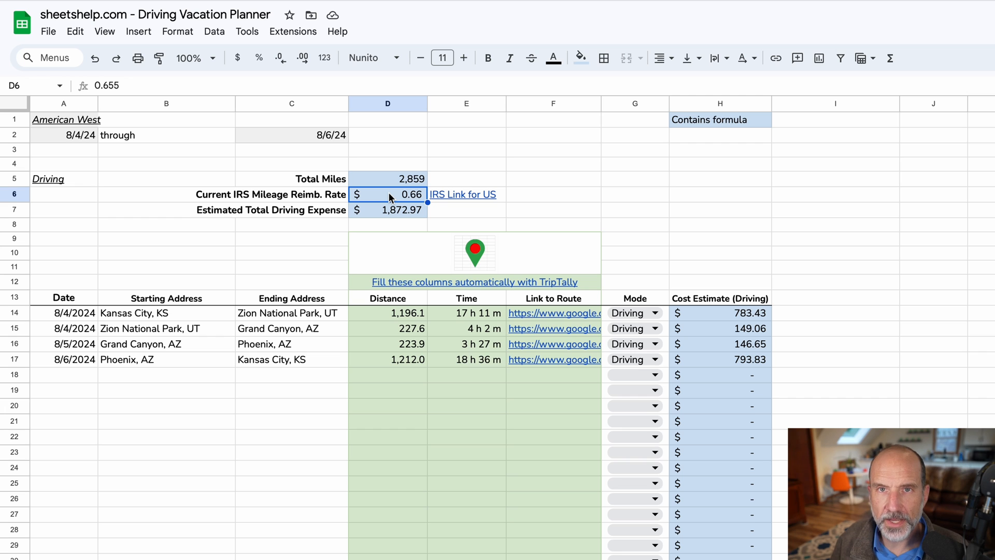
mouse_move(449, 194)
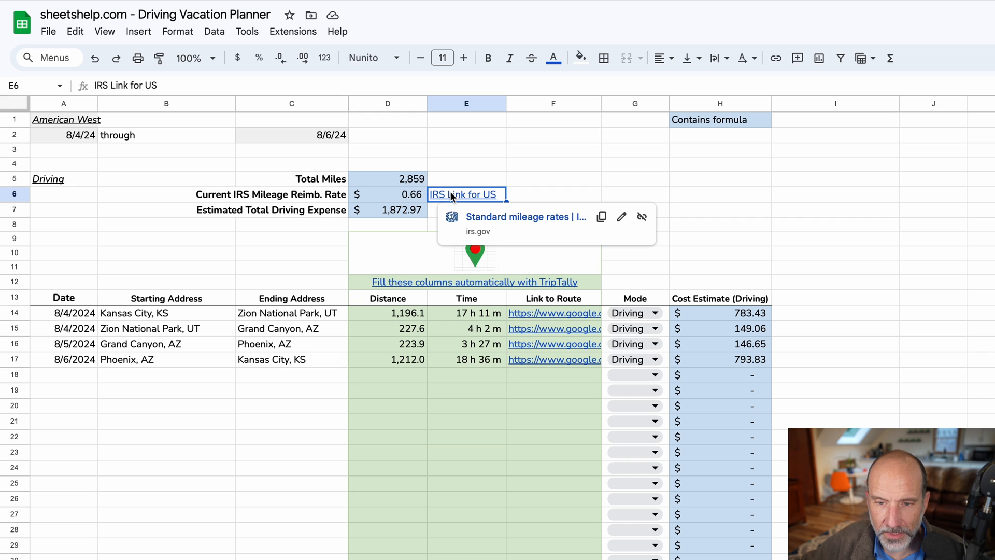
click(388, 178)
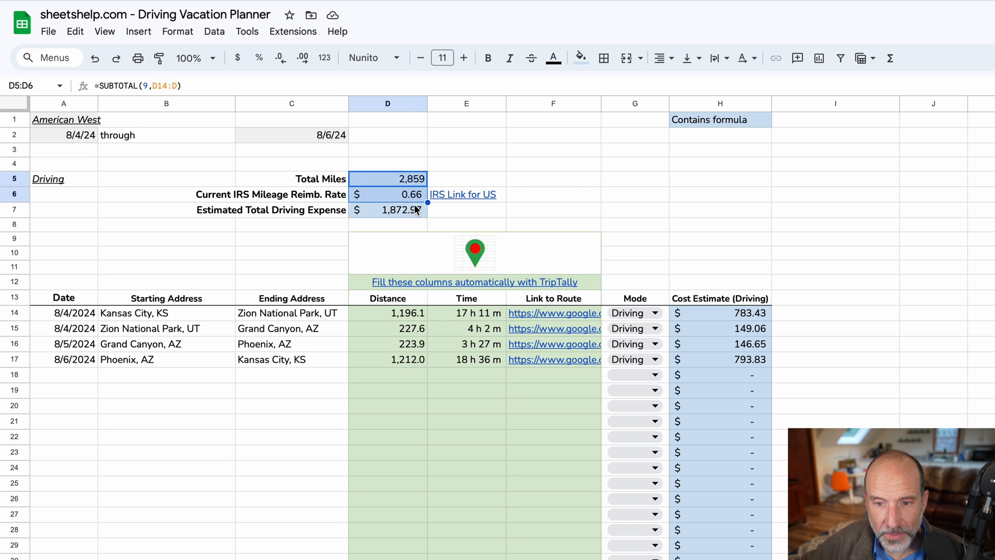
click(387, 209)
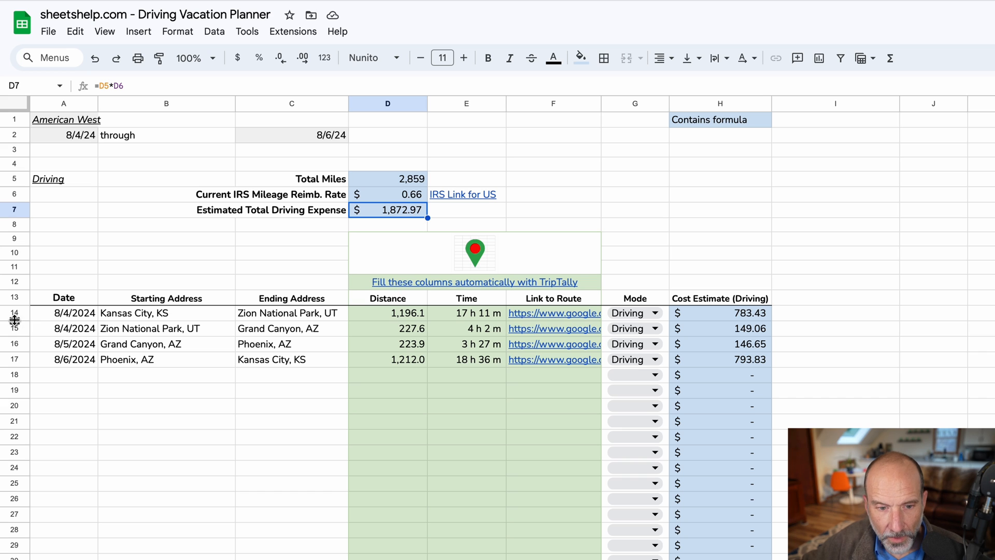
click(166, 313)
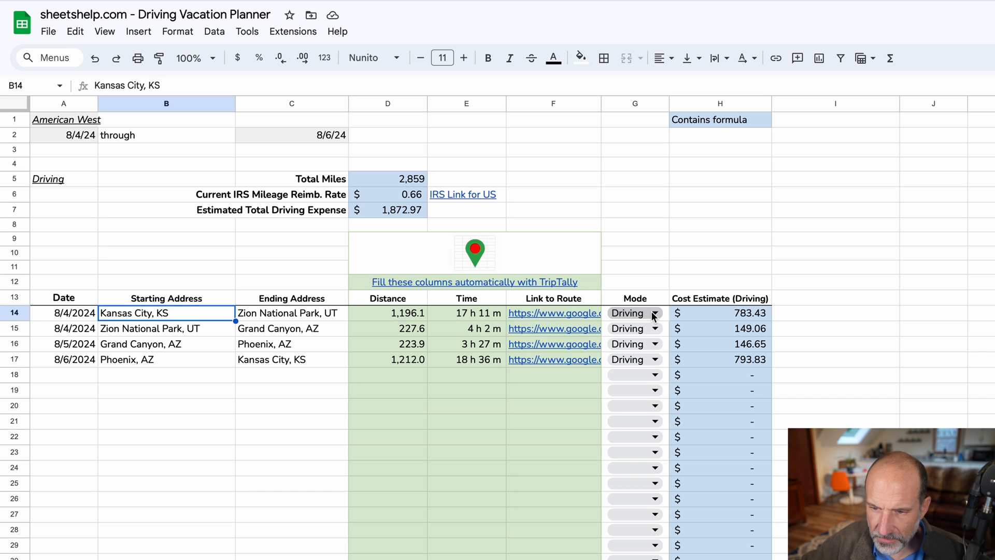
- Review the first leg's travel mode (Driving) and select the route results for the last three legs to clear
click(654, 312)
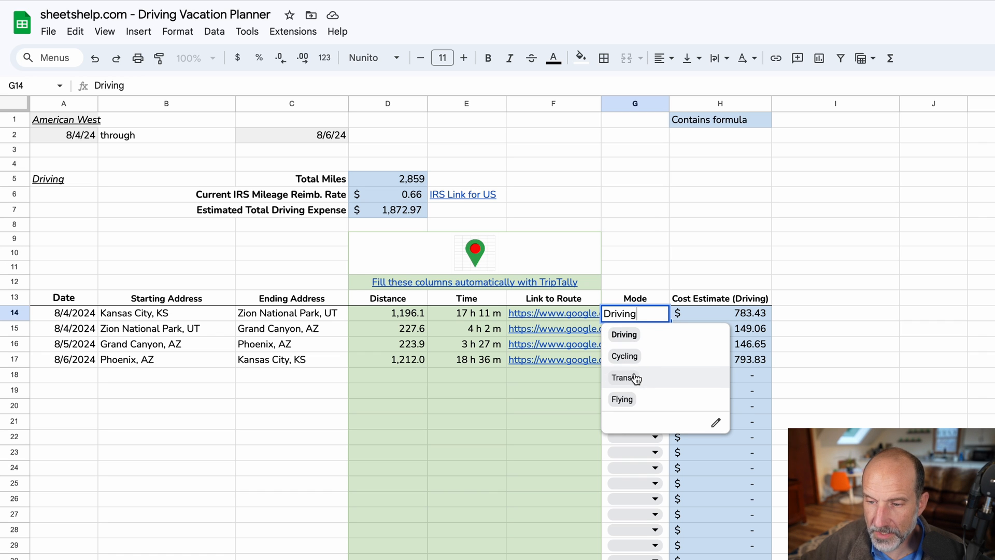
mouse_move(632, 398)
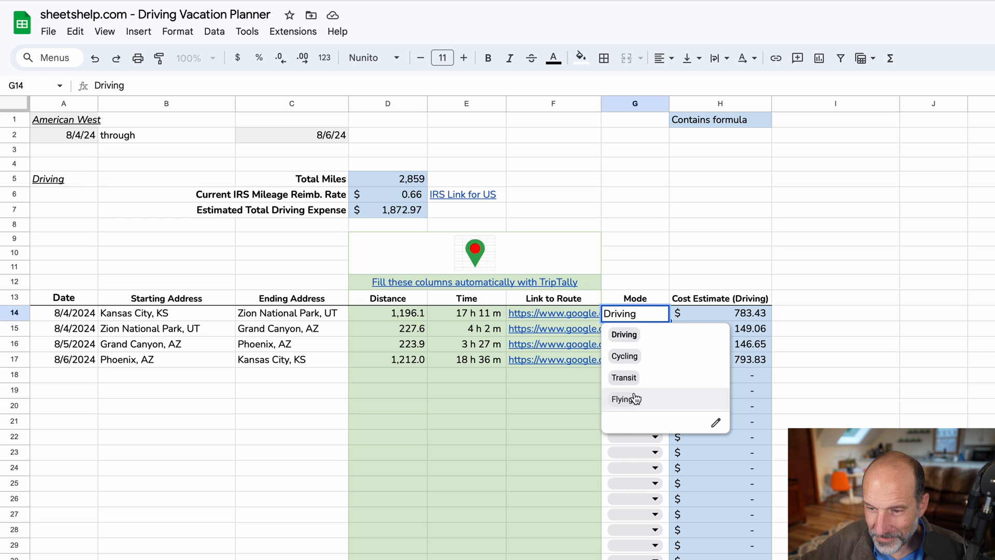
click(624, 335)
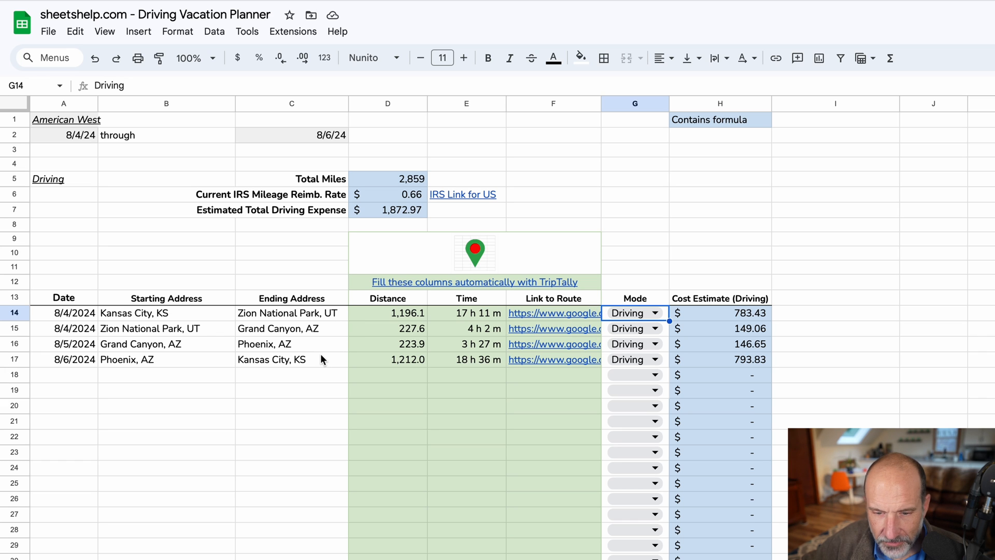
mouse_move(367, 361)
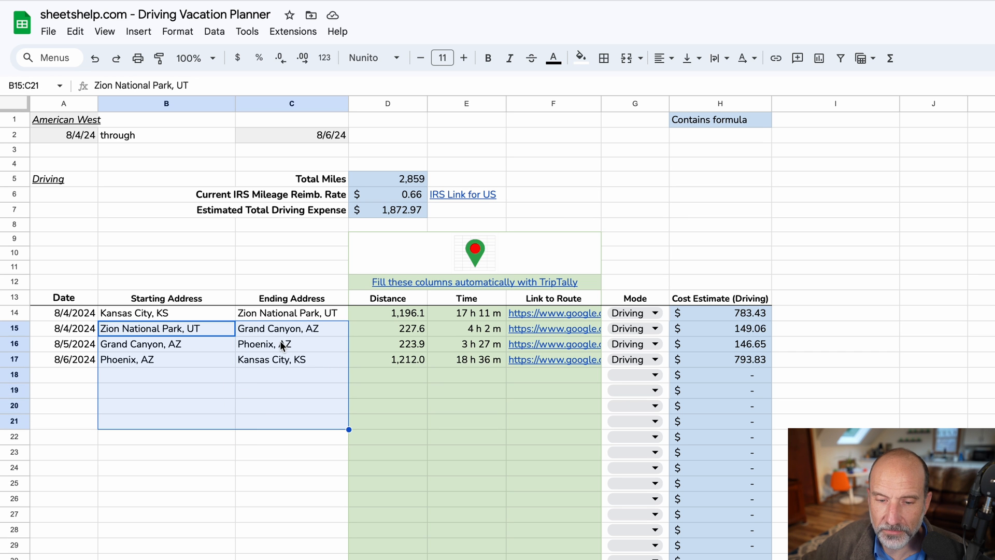
click(388, 329)
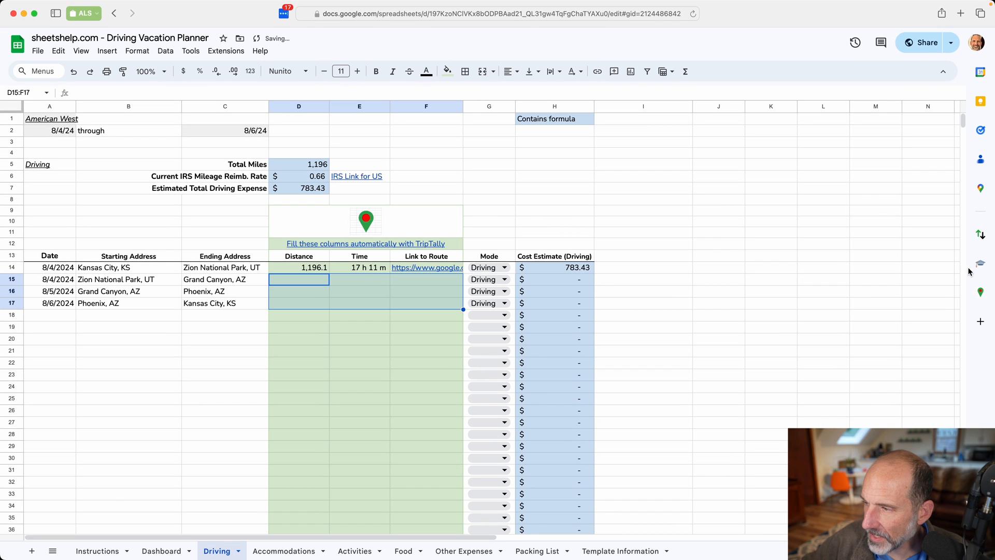
- Launch TripTally using the sheet's existing addresses B15:B17 and C15:C17 for distance and time
click(824, 293)
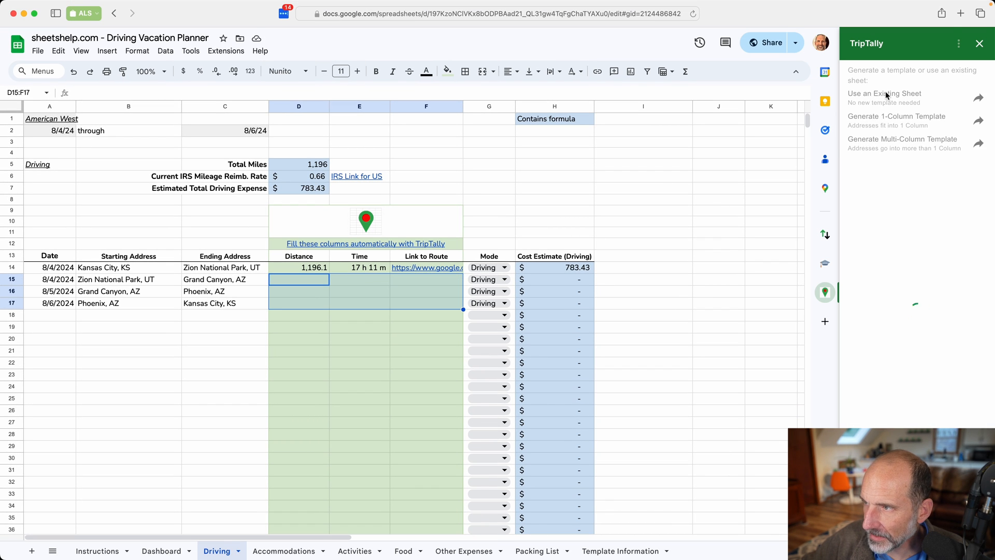
click(883, 93)
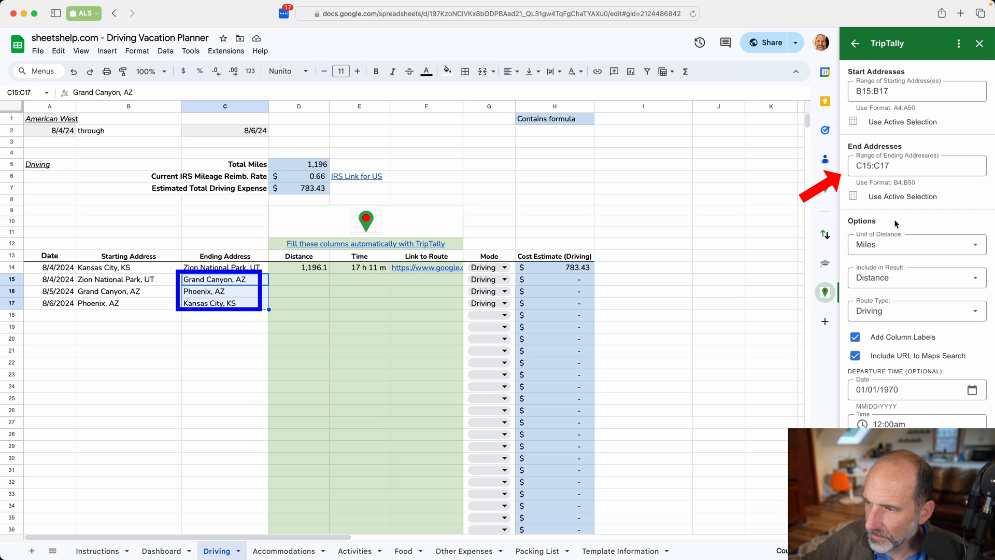
scroll(down, 3)
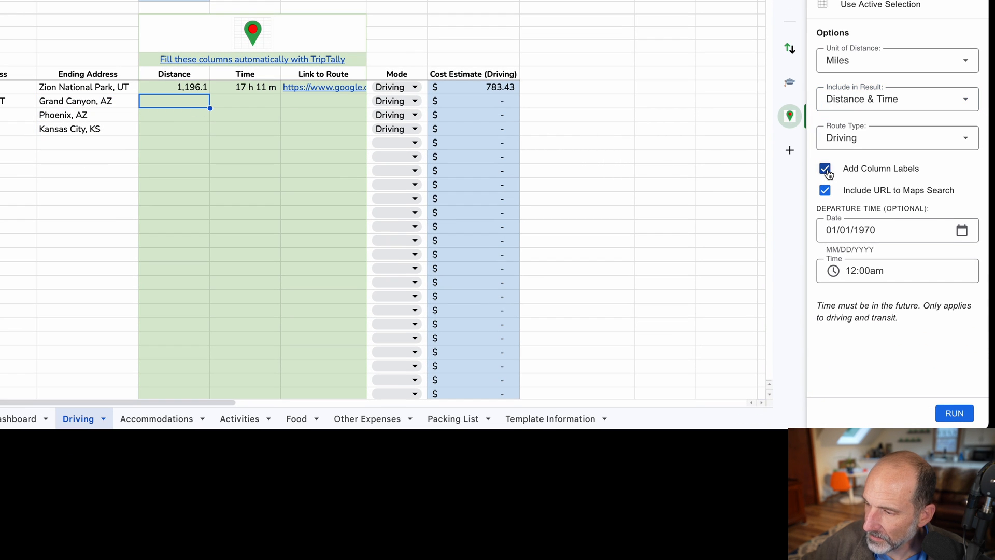
- Turn off Add Column Labels, review departure time choices and run TripTally for the three legs
click(825, 168)
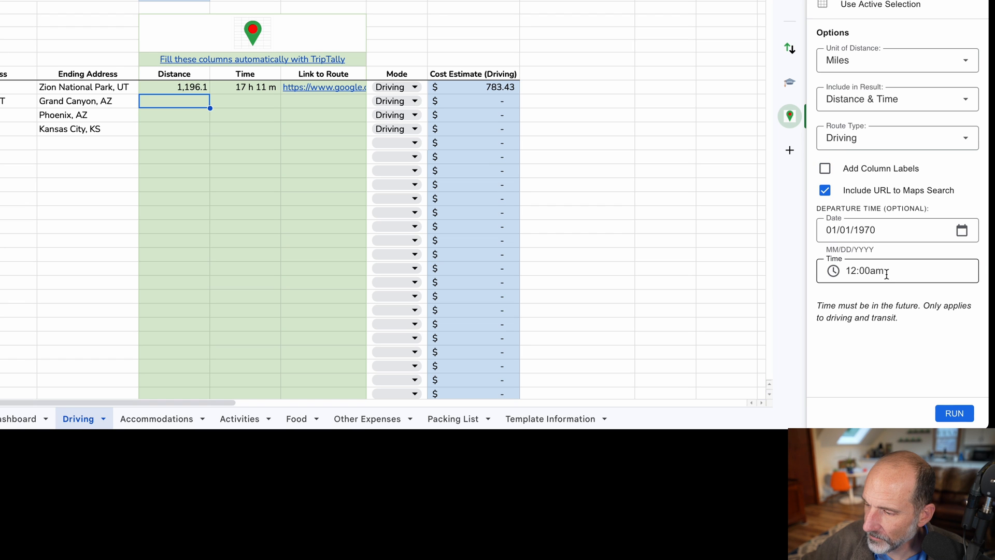
click(895, 270)
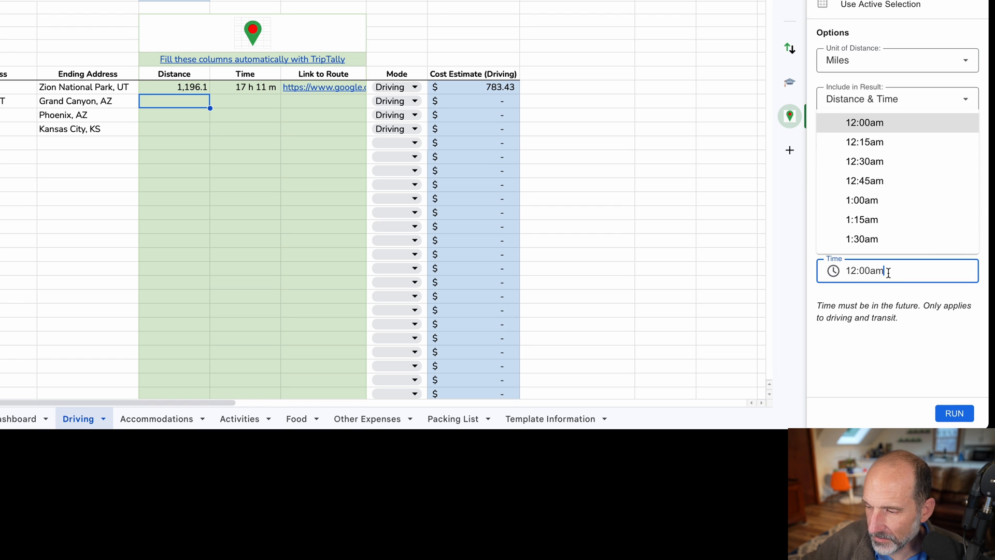
scroll(down, 3)
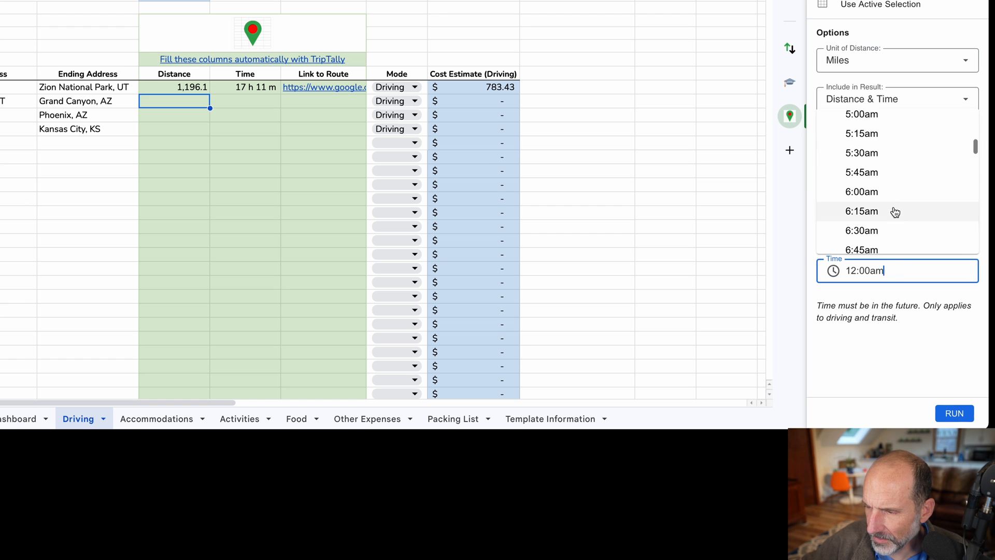
scroll(down, 3)
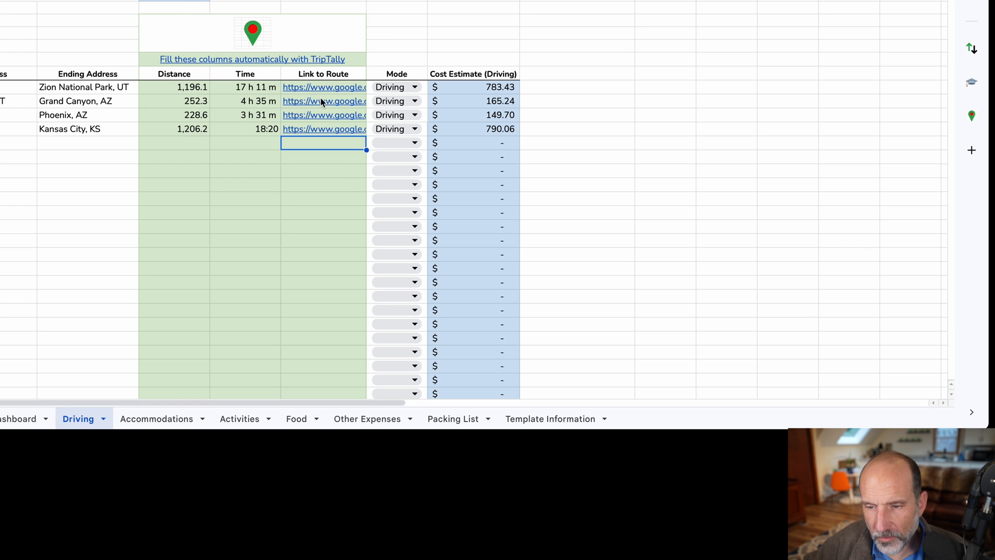
- Show the Accommodations sheet with the North Rim and Phoenix lodging costs
click(324, 156)
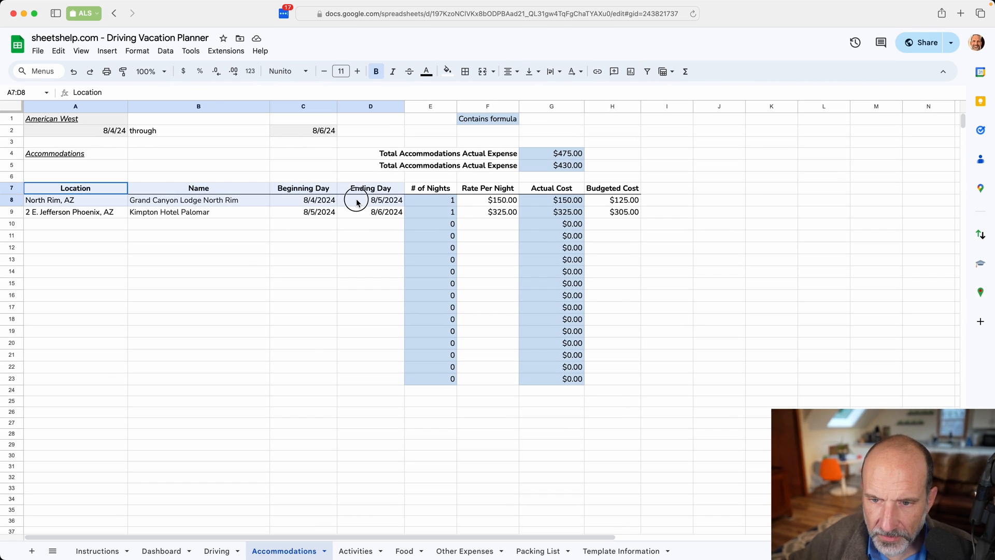
- Review the first lodging's nightly rate, nights and actual-cost formulas, then show the Activities sheet
click(487, 200)
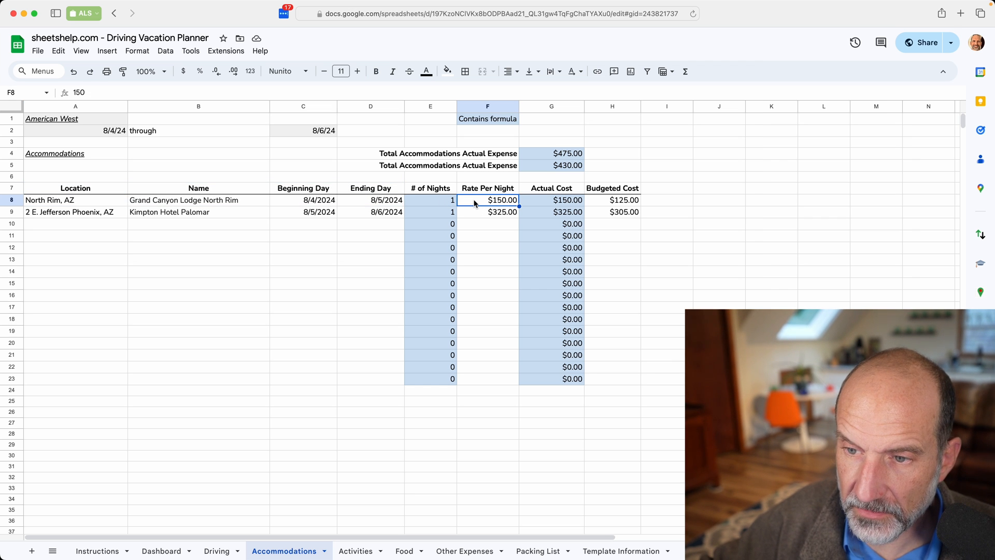
mouse_move(449, 202)
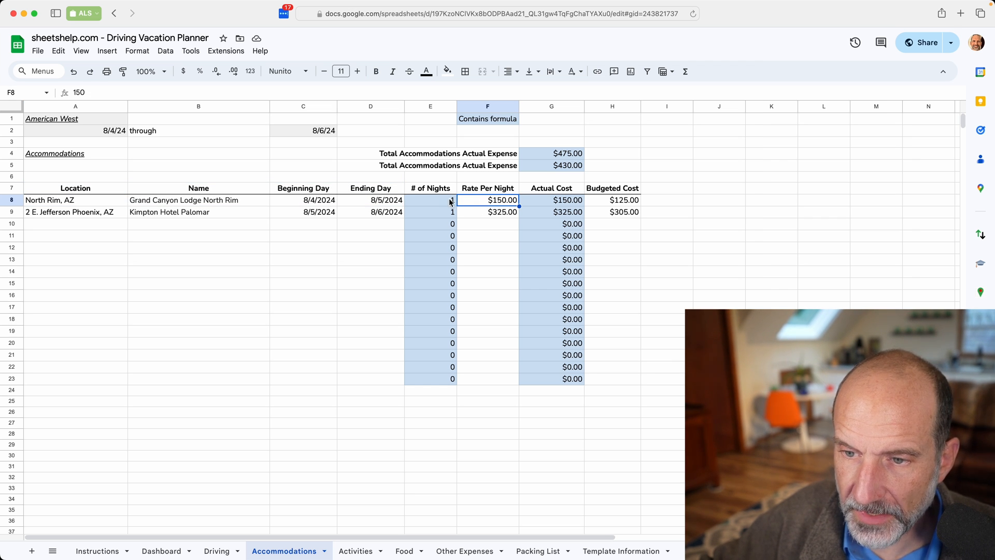
click(430, 200)
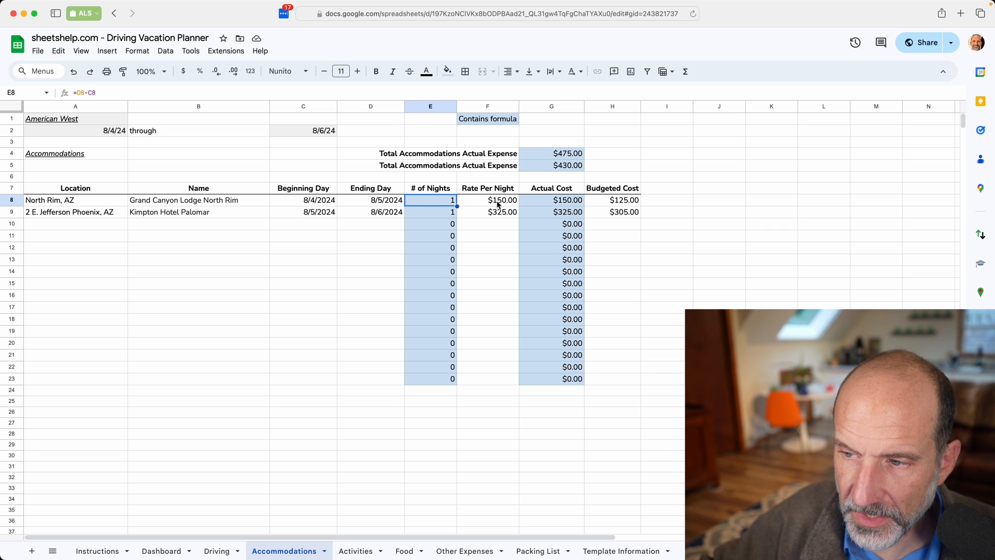
click(550, 200)
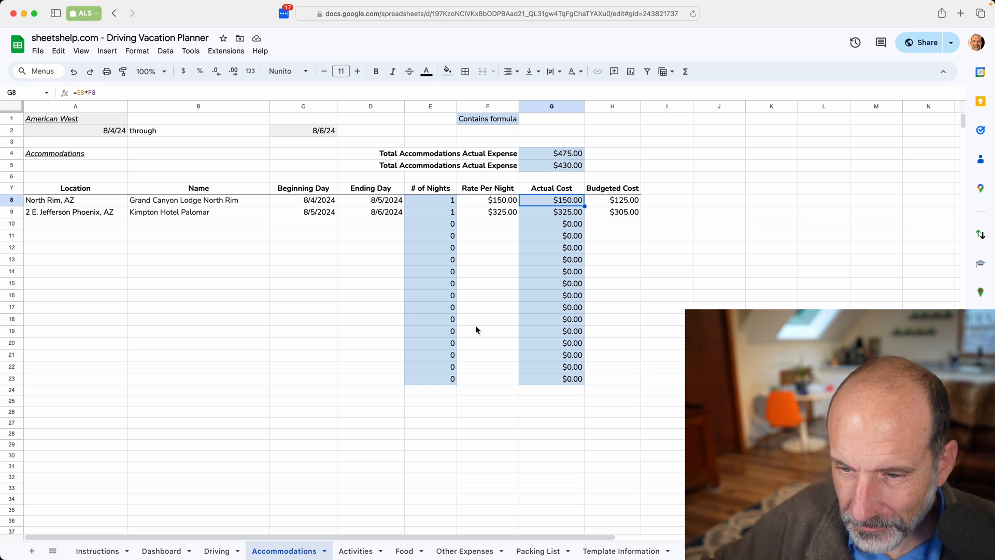
click(354, 550)
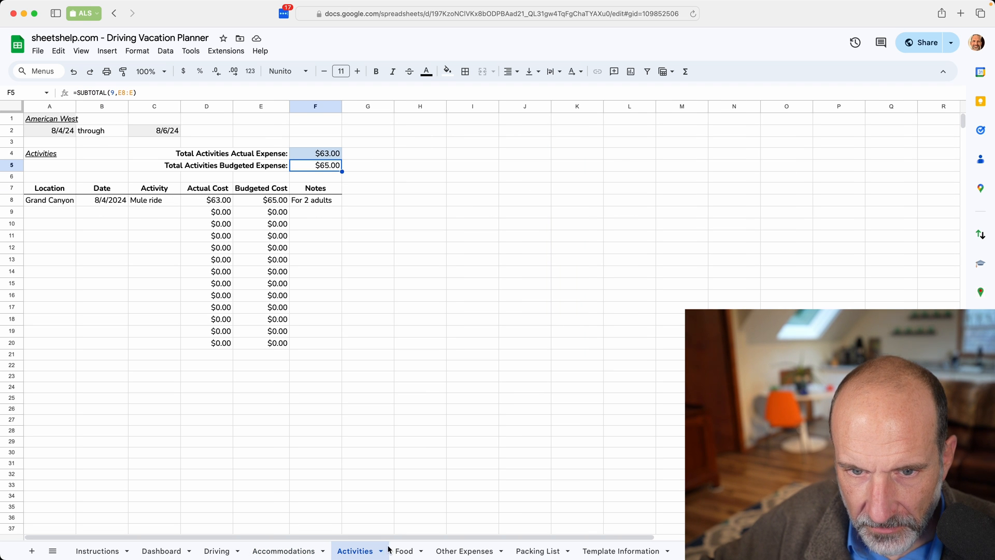
- Page through the Food and Other Expenses sheets to the Packing List checklist
click(403, 550)
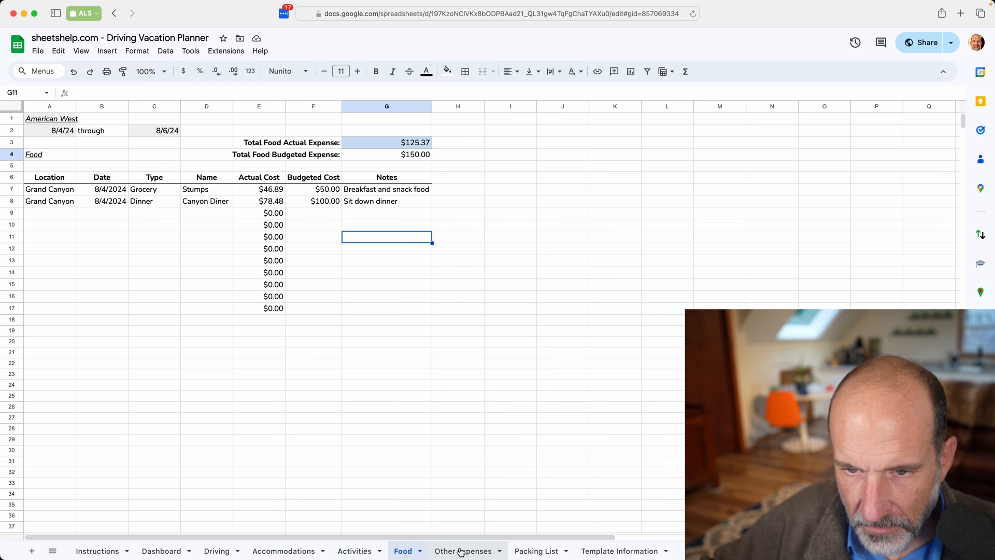
click(464, 550)
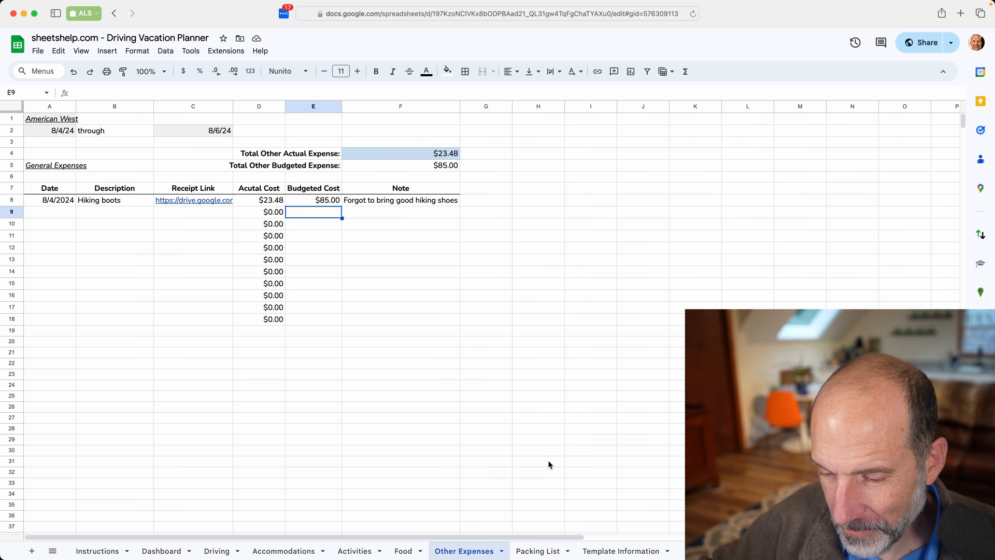
click(538, 550)
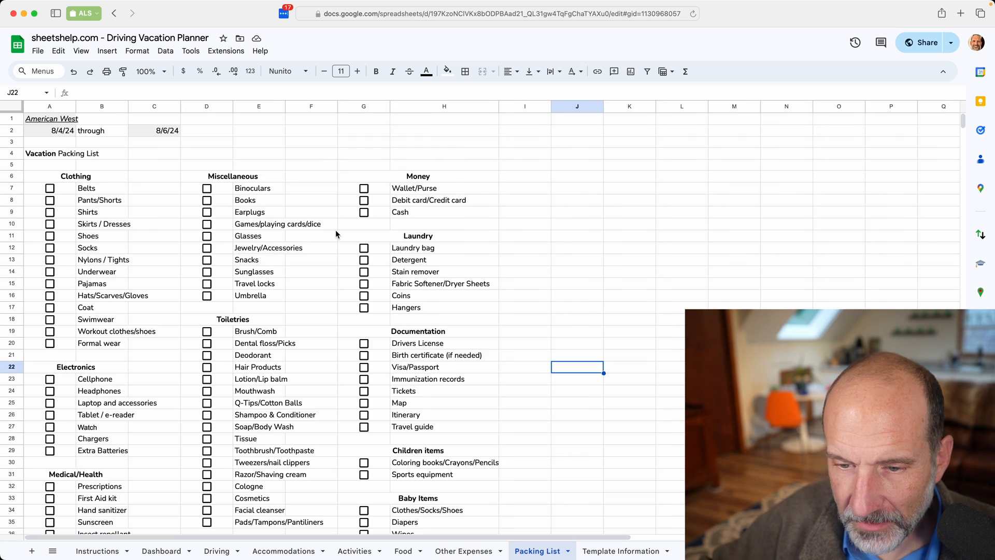
mouse_move(284, 239)
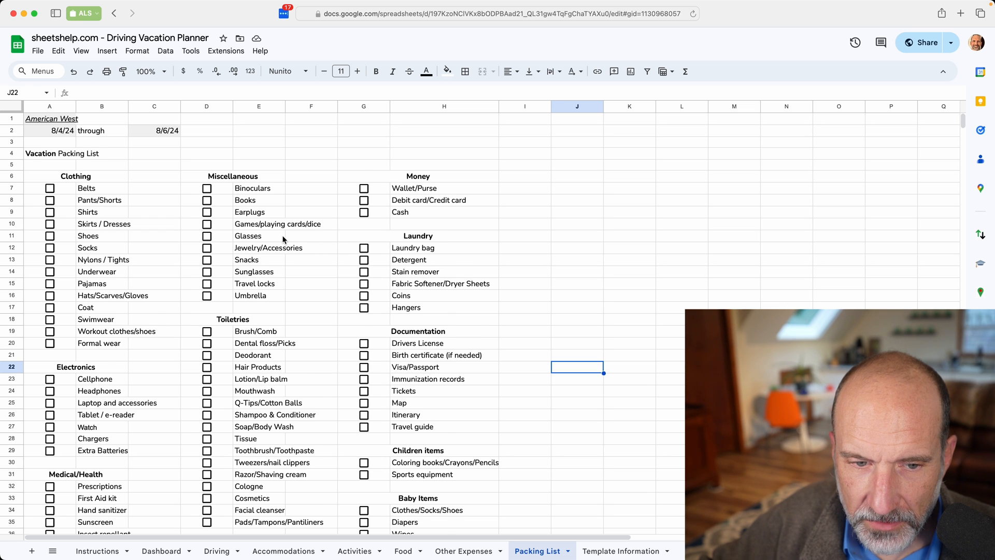
- Tick the Binoculars packing checkbox and return to the Dashboard summary
scroll(down, 3)
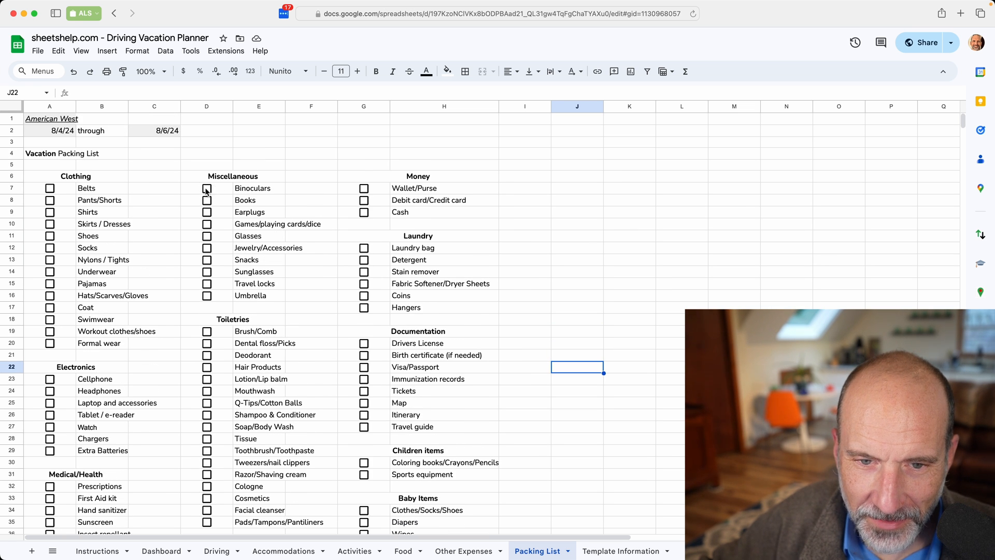
click(206, 212)
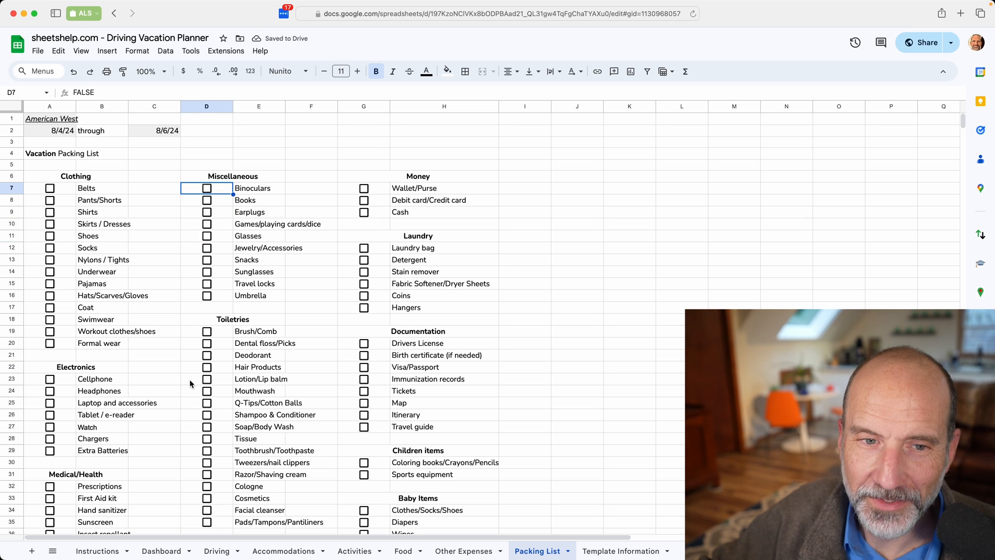
click(161, 550)
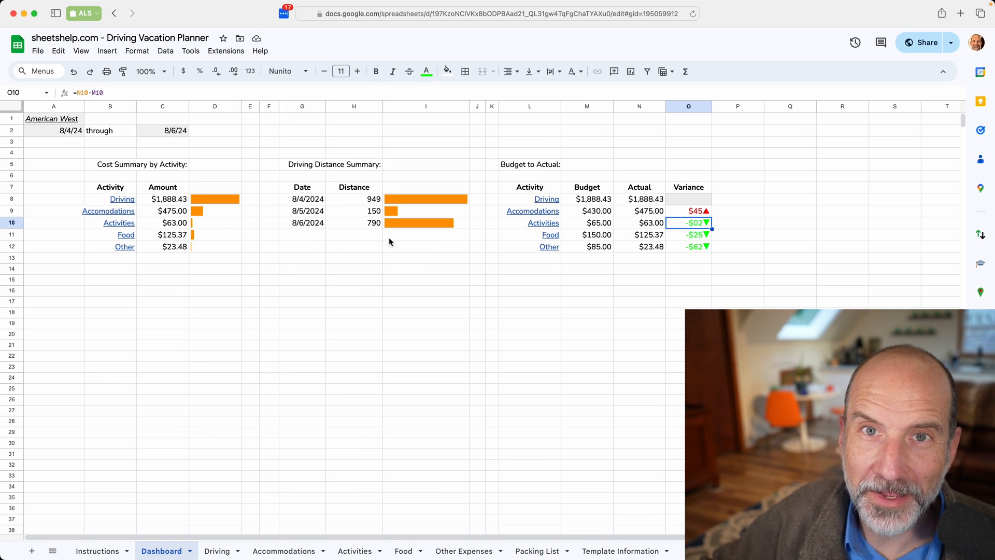
mouse_move(324, 242)
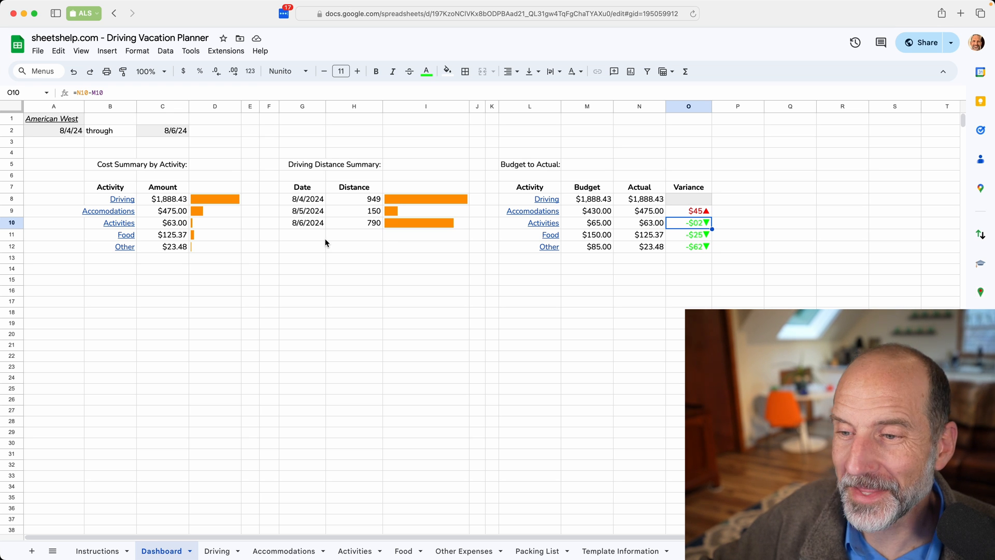
click(426, 223)
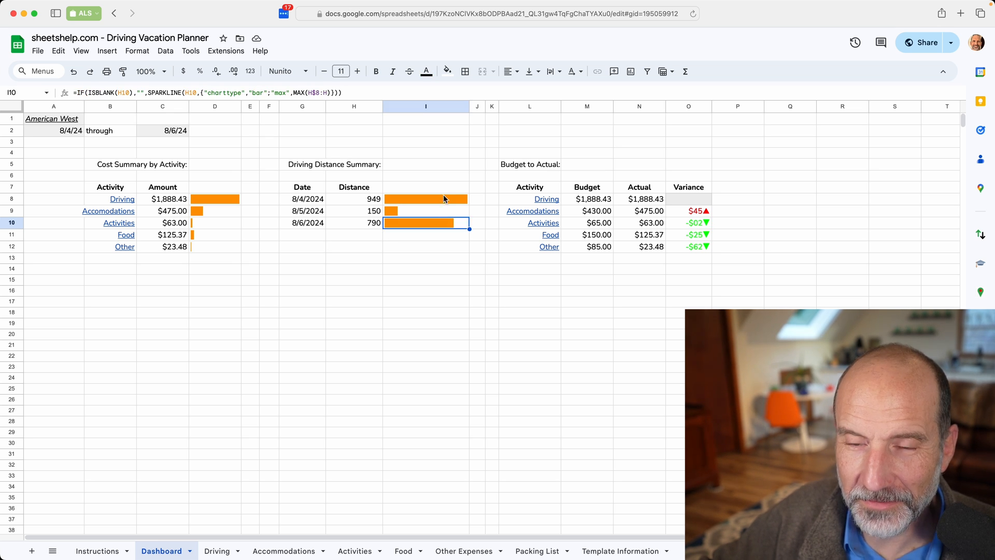
click(214, 199)
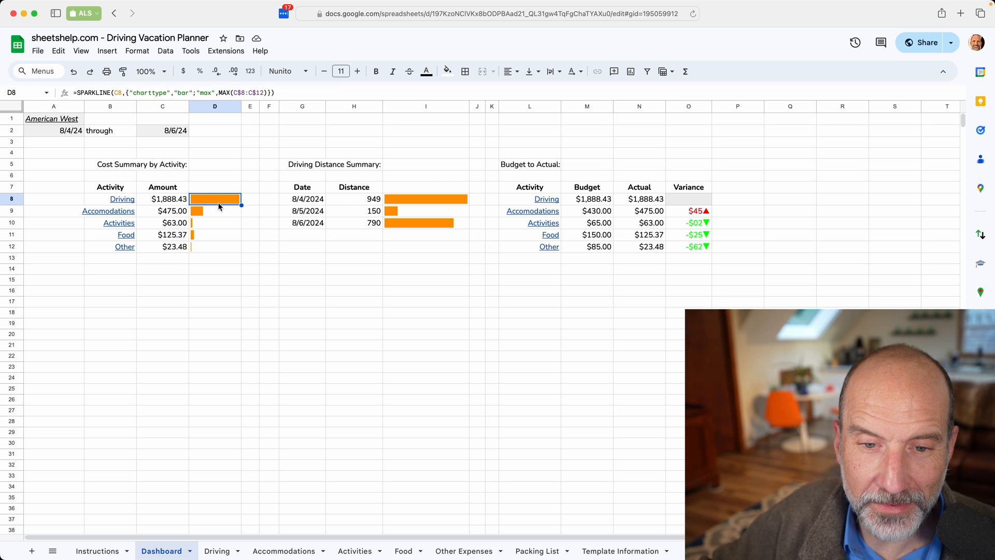
click(215, 222)
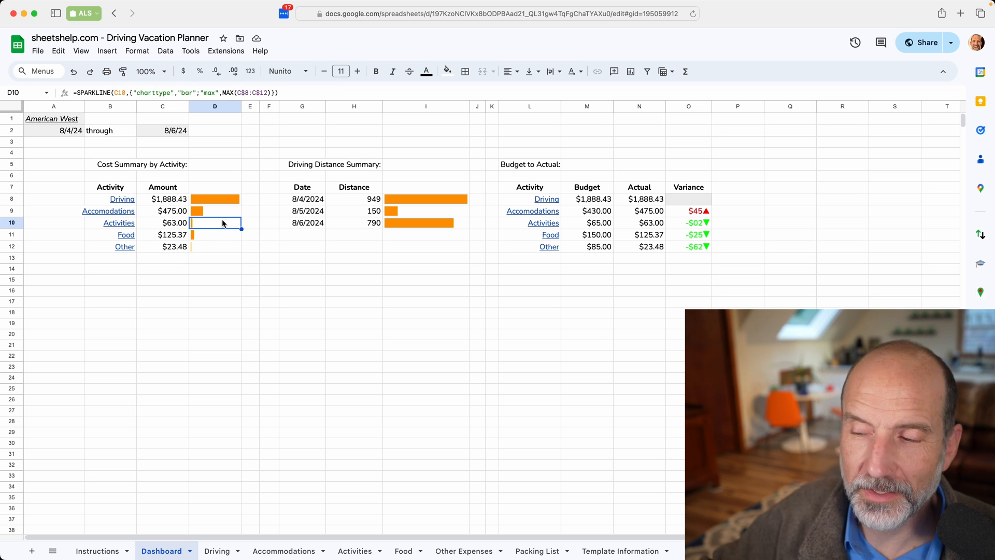